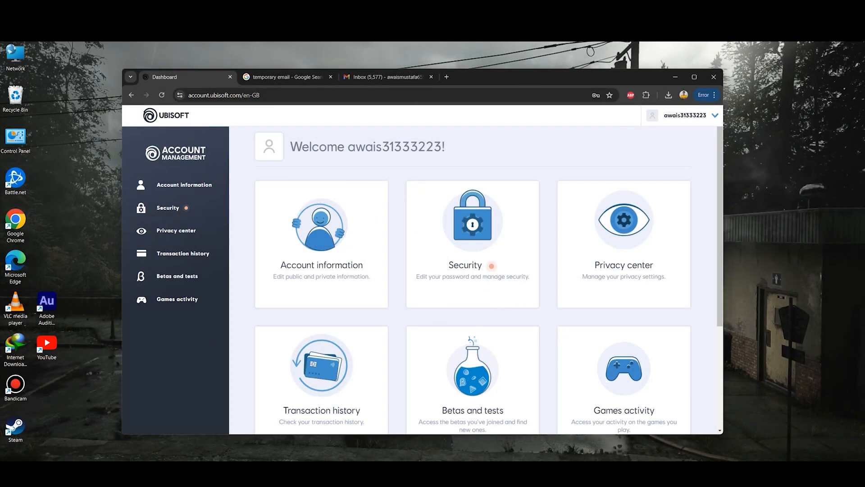
# Switch to Gmail and open the Spam folder from the expanded folder list.
pyautogui.click(386, 76)
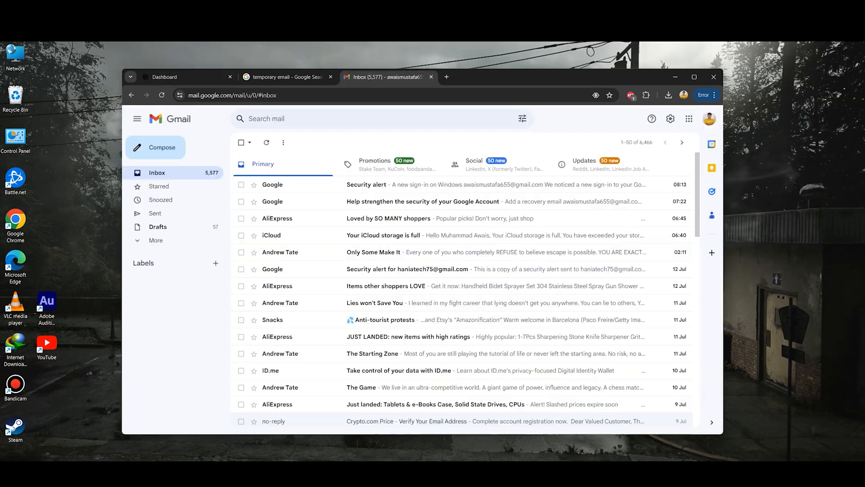
pyautogui.click(156, 240)
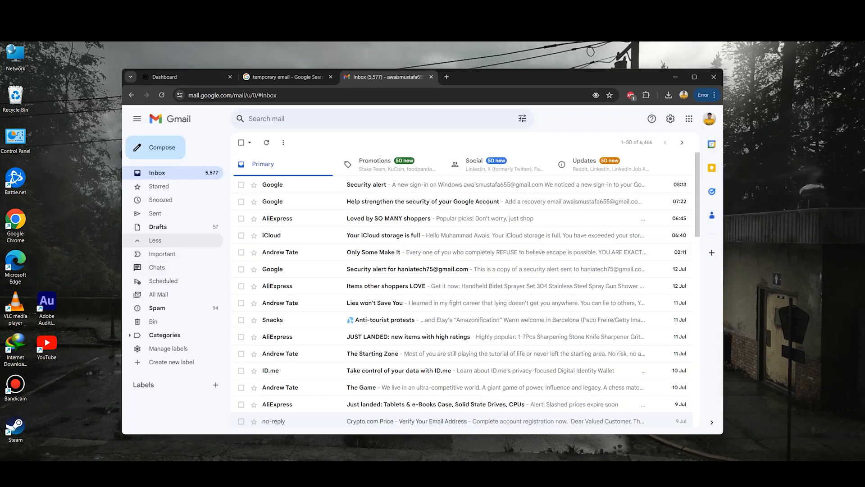
pyautogui.click(156, 308)
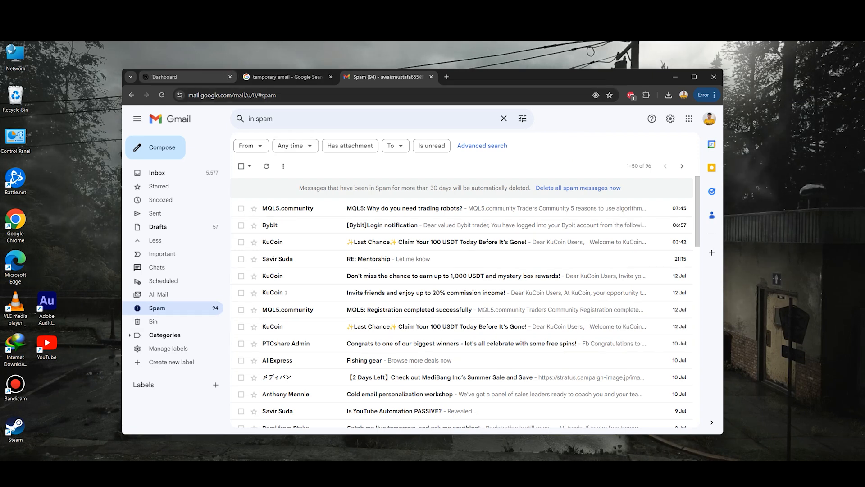
# Return to the Ubisoft account management Dashboard tab.
pyautogui.click(165, 76)
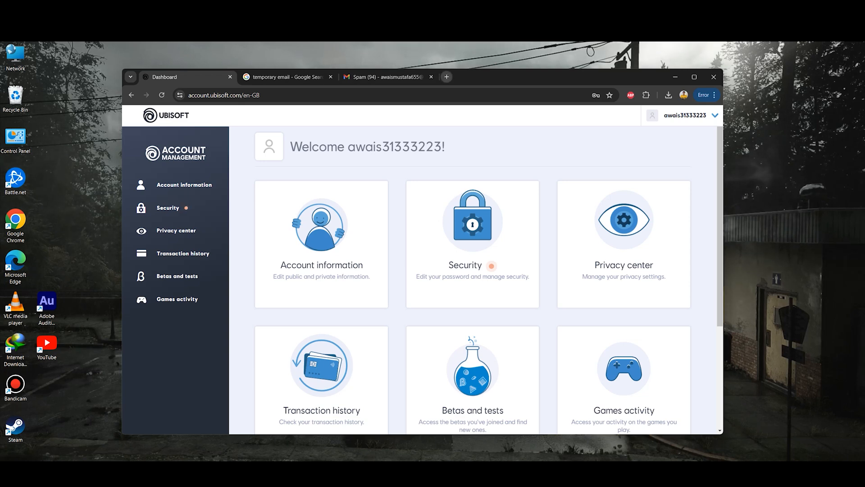
# Search Google for 'ubisoft support' in a new tab.
pyautogui.write('ubisoft login')
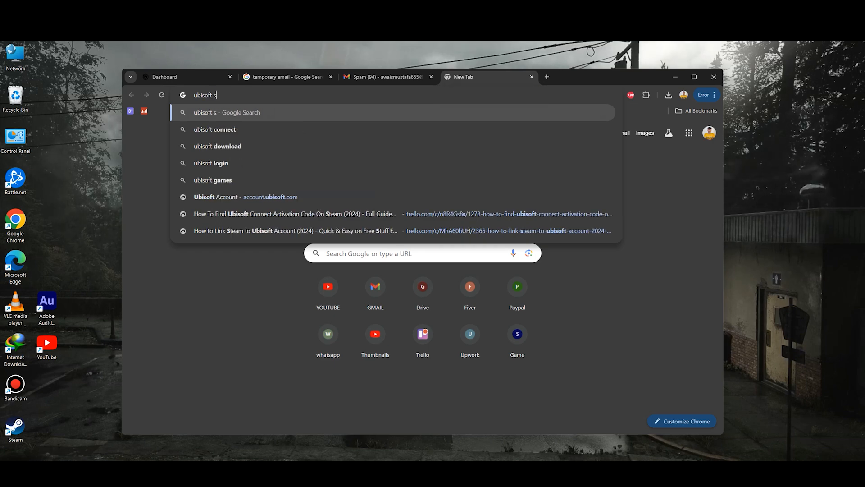
pyautogui.write('ubisoft support')
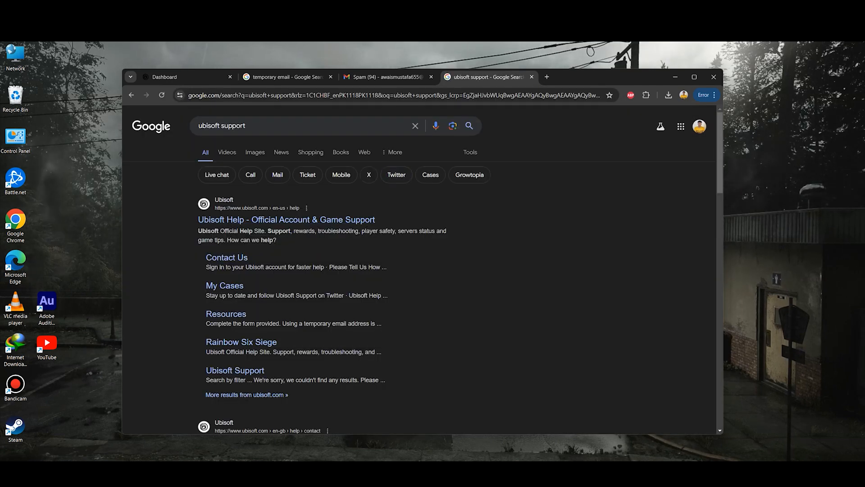
# Open Ubisoft Help's Contact Us page and scroll down to the empty issue description box.
pyautogui.click(227, 257)
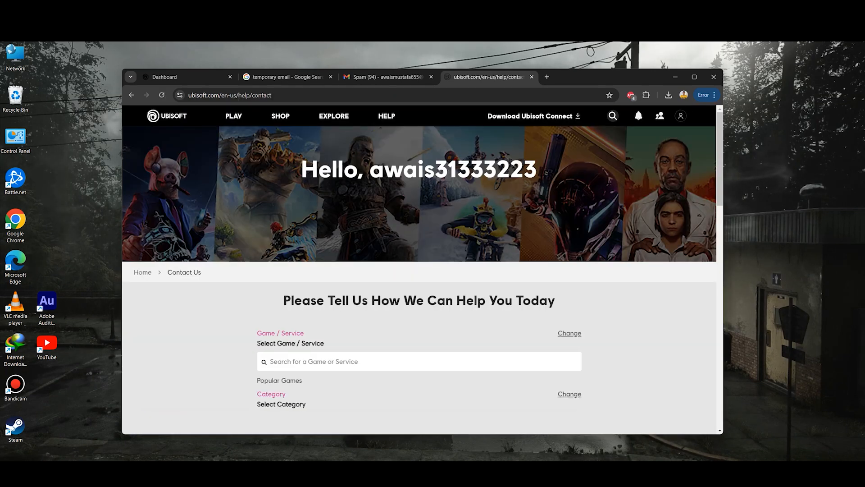
pyautogui.scroll(-3)
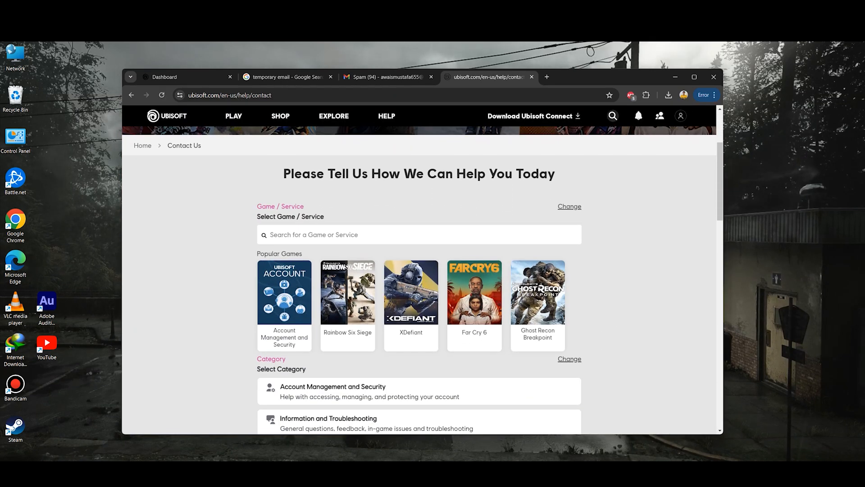
pyautogui.scroll(-3)
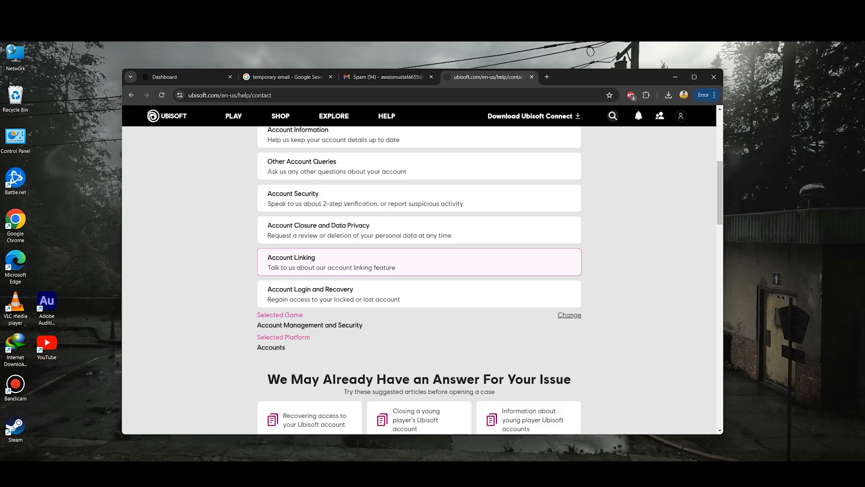
pyautogui.scroll(-3)
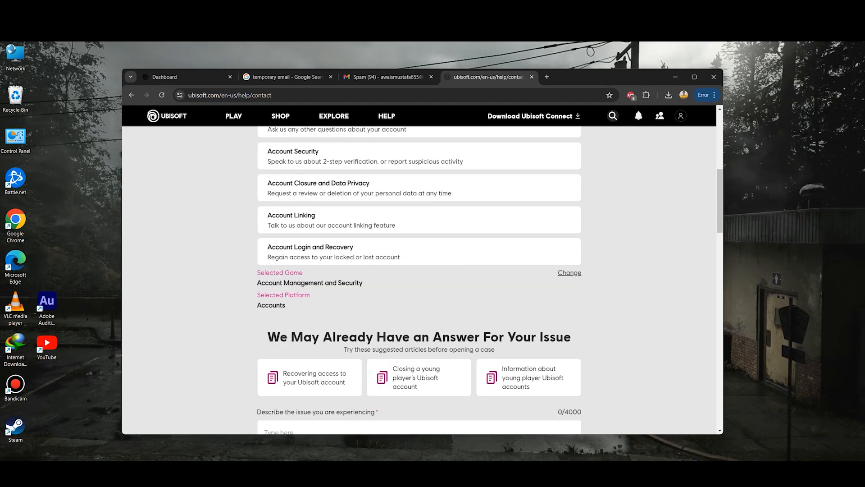
pyautogui.scroll(-3)
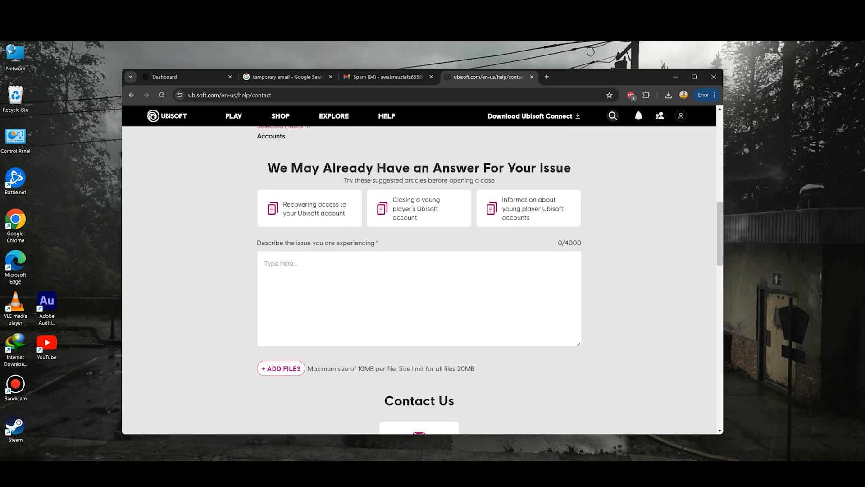
# Enter 'I am Not Receiving My Verification email from ubisoft', then recheck Gmail Spam.
pyautogui.click(418, 303)
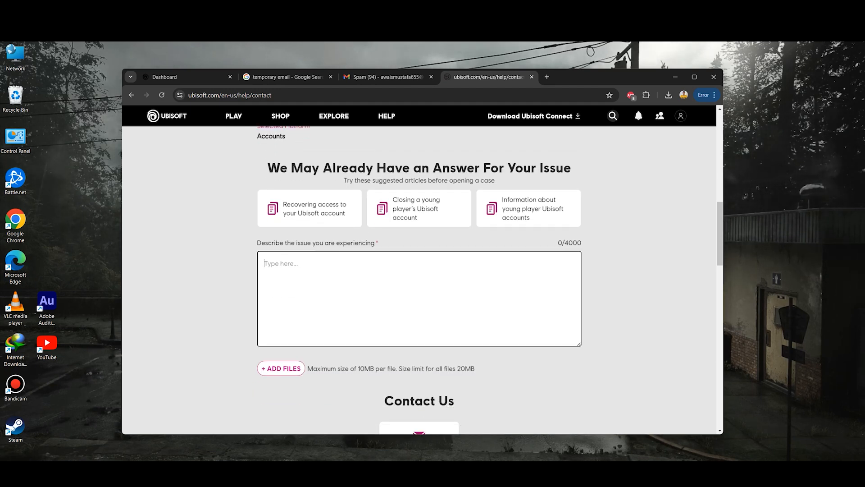
pyautogui.write('I am Not Receiving My Verification email from ubisoft')
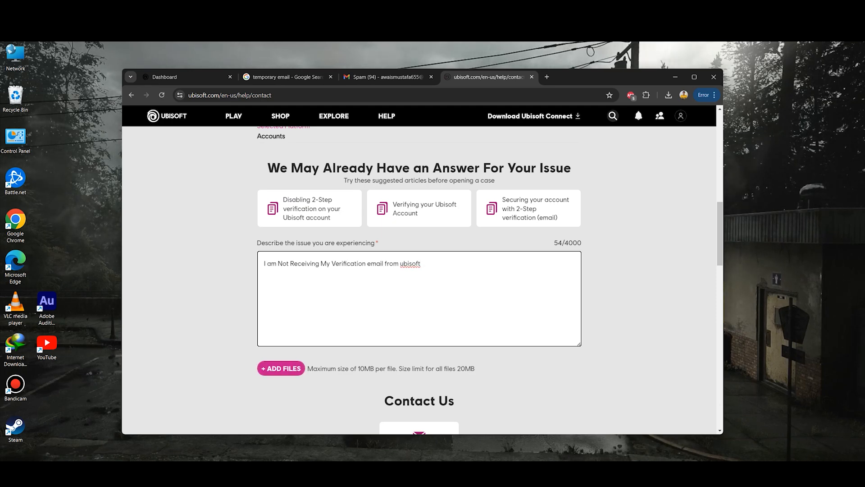
pyautogui.click(384, 77)
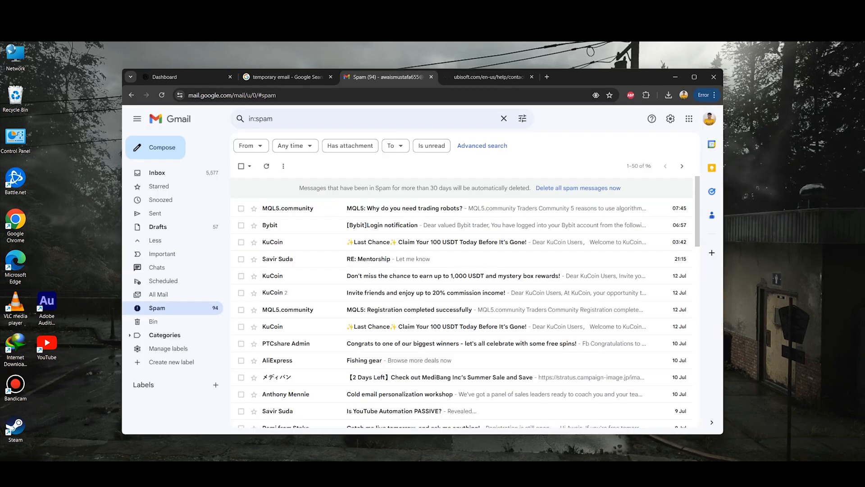
pyautogui.click(488, 77)
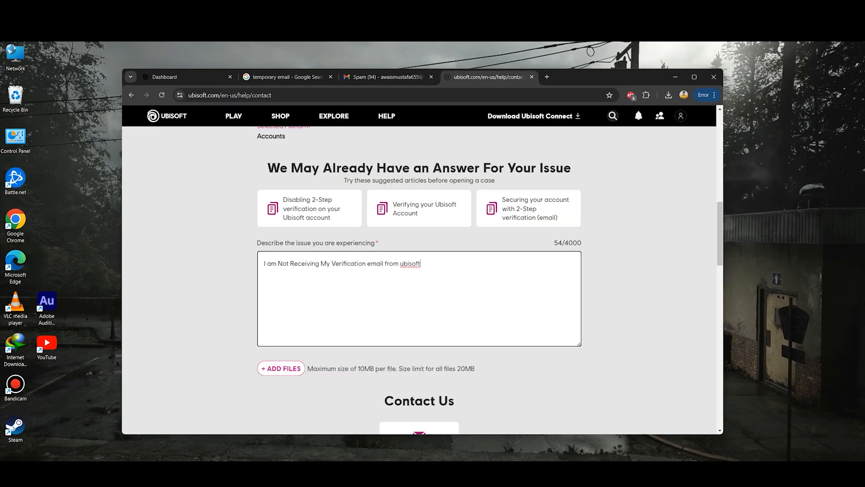
pyautogui.click(386, 77)
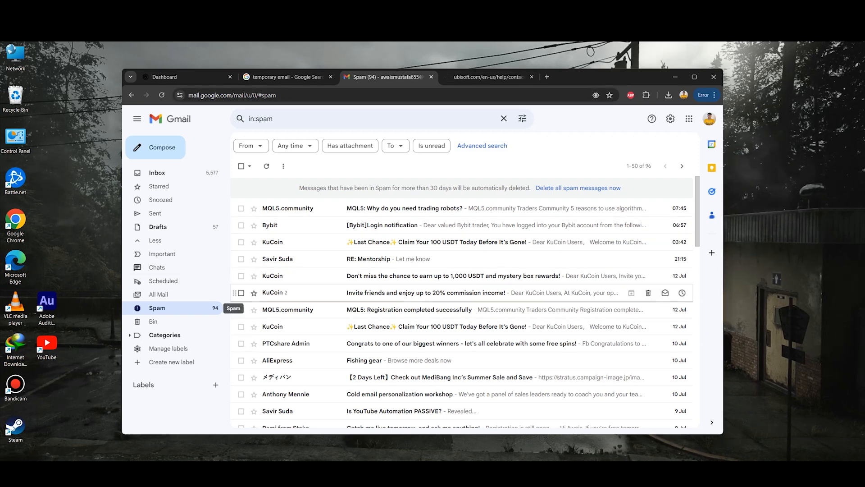
# Return to the Ubisoft Help form and scroll down to the Open Case option.
pyautogui.click(487, 76)
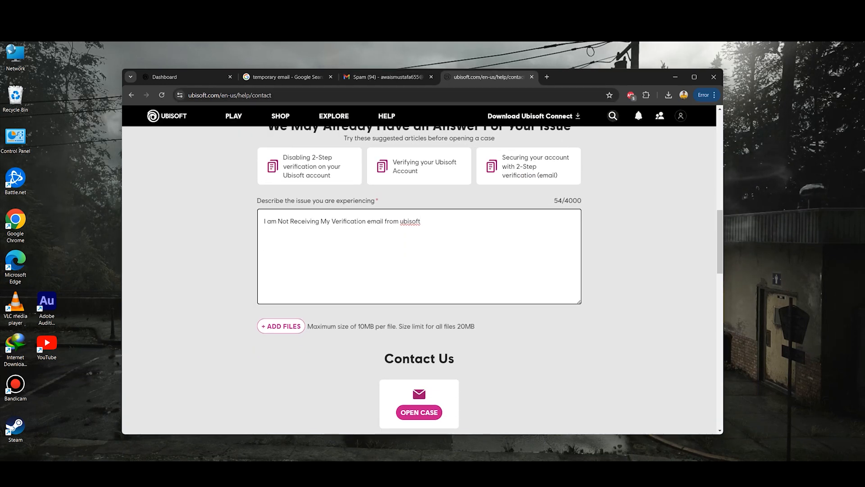
pyautogui.scroll(-3)
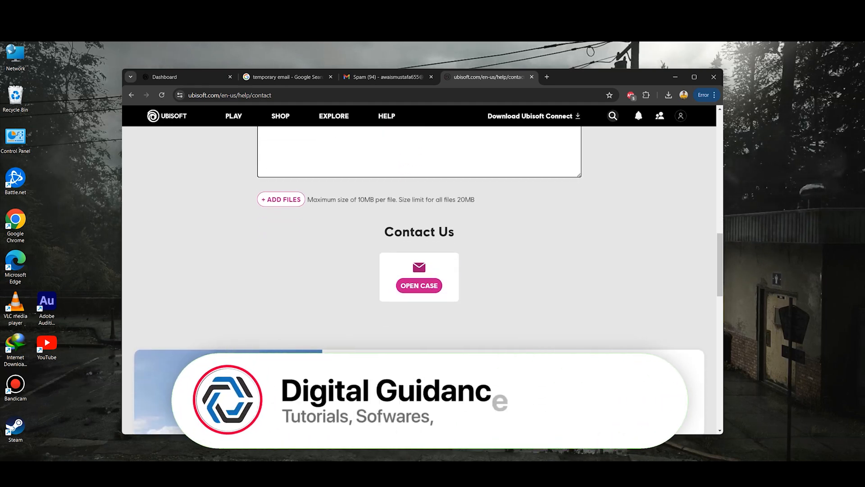
pyautogui.scroll(-3)
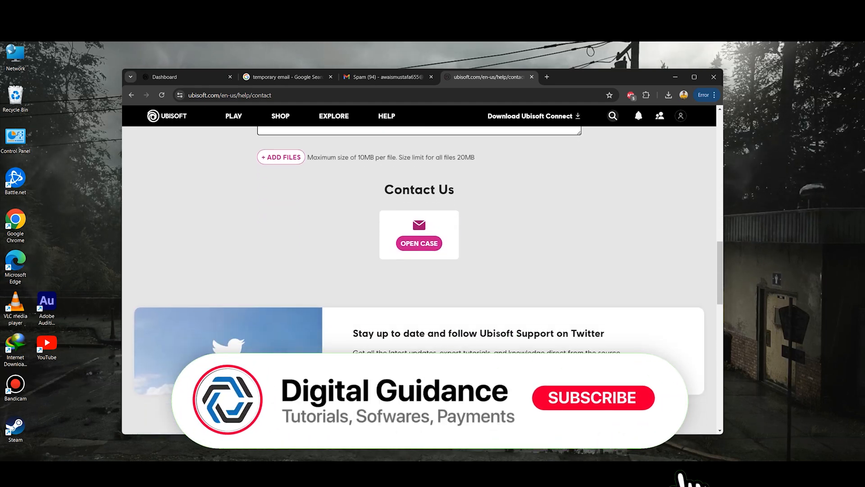